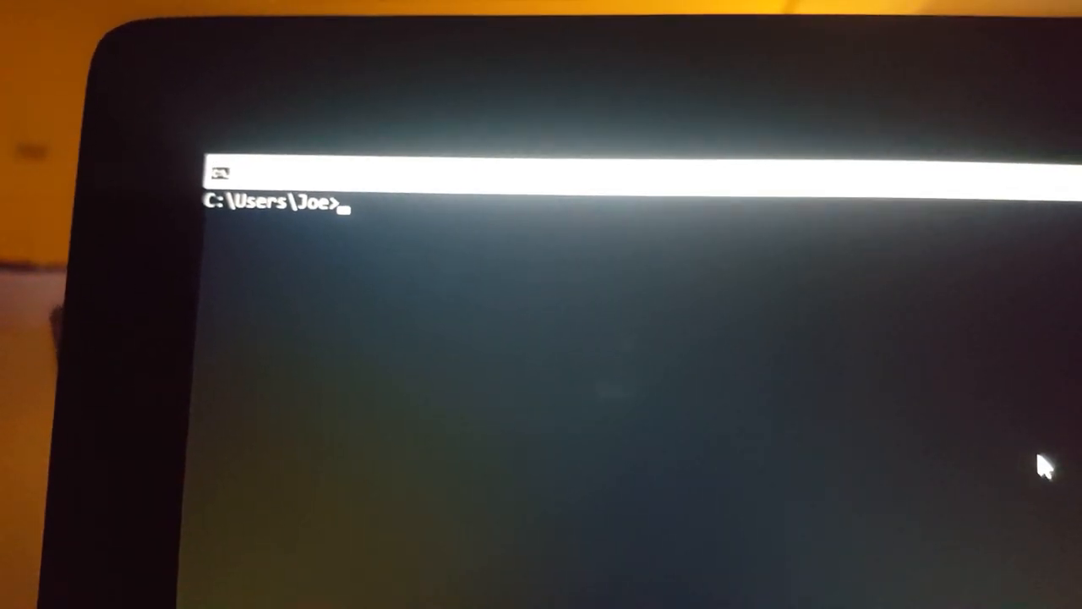
Step: Run a 1500-byte don't-fragment ping to 10.128.152.1, losing all four packets
text(ping)
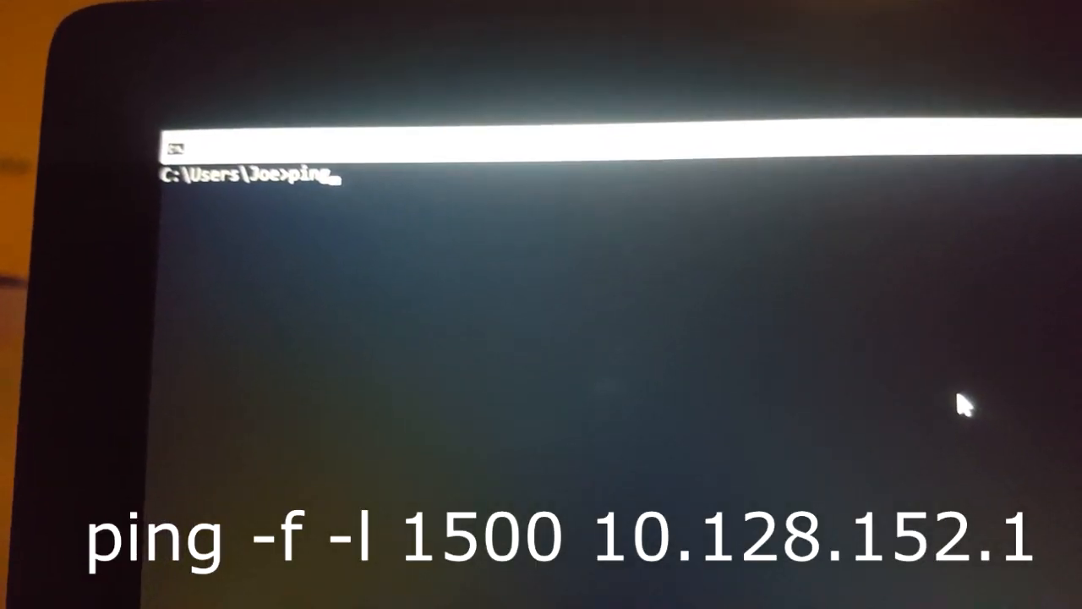
text(-)
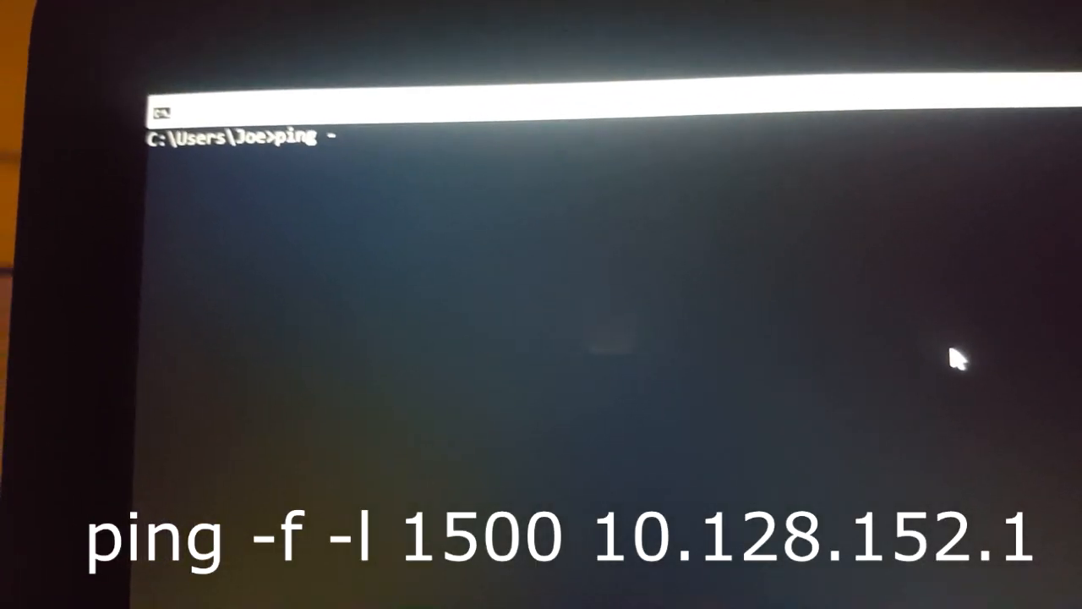
text(f)
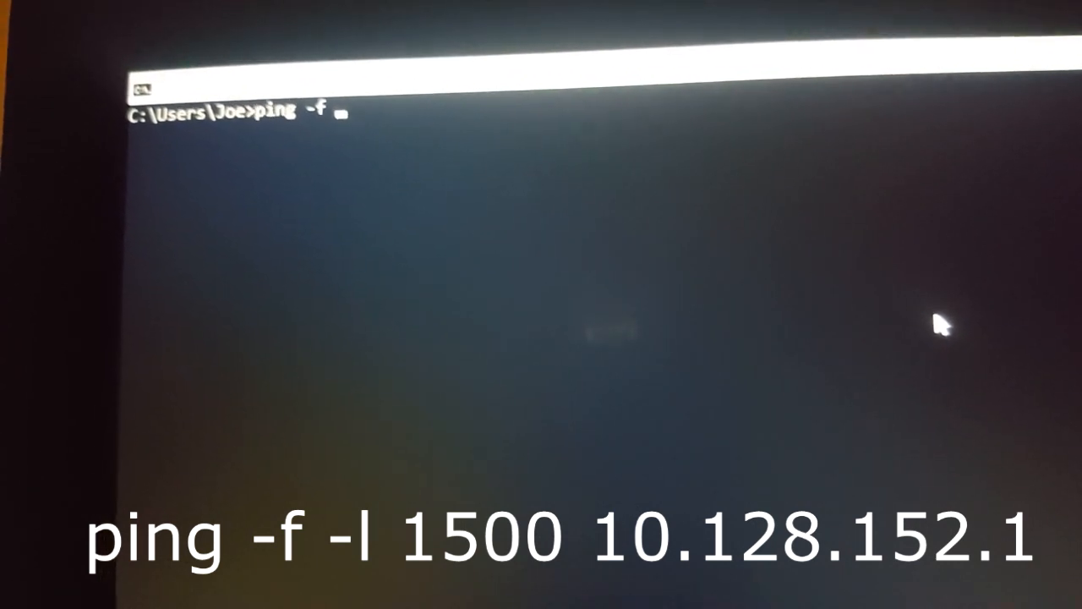
text(-l)
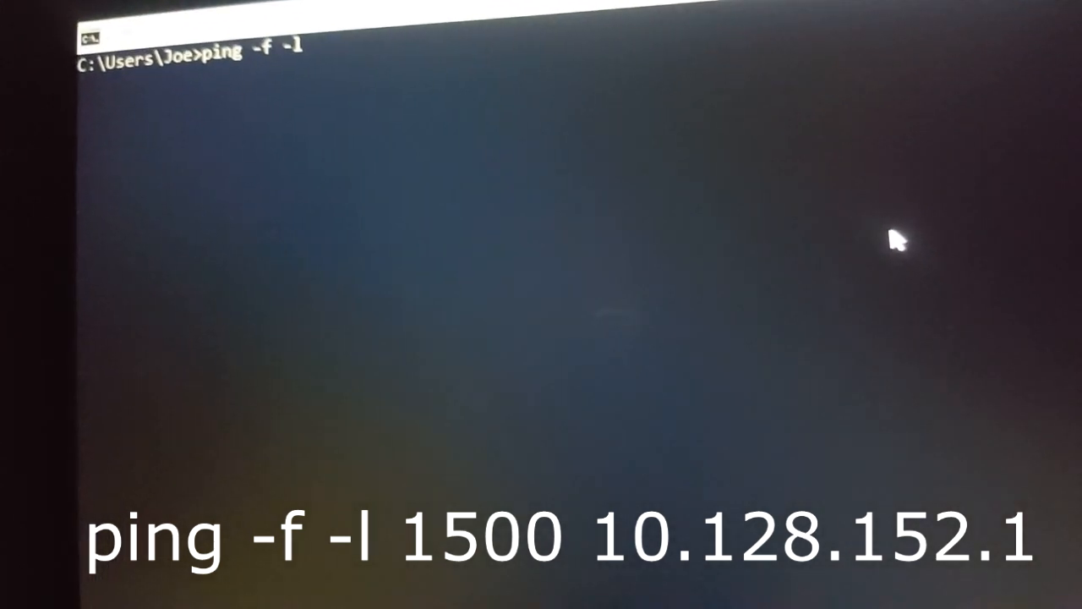
text(1500)
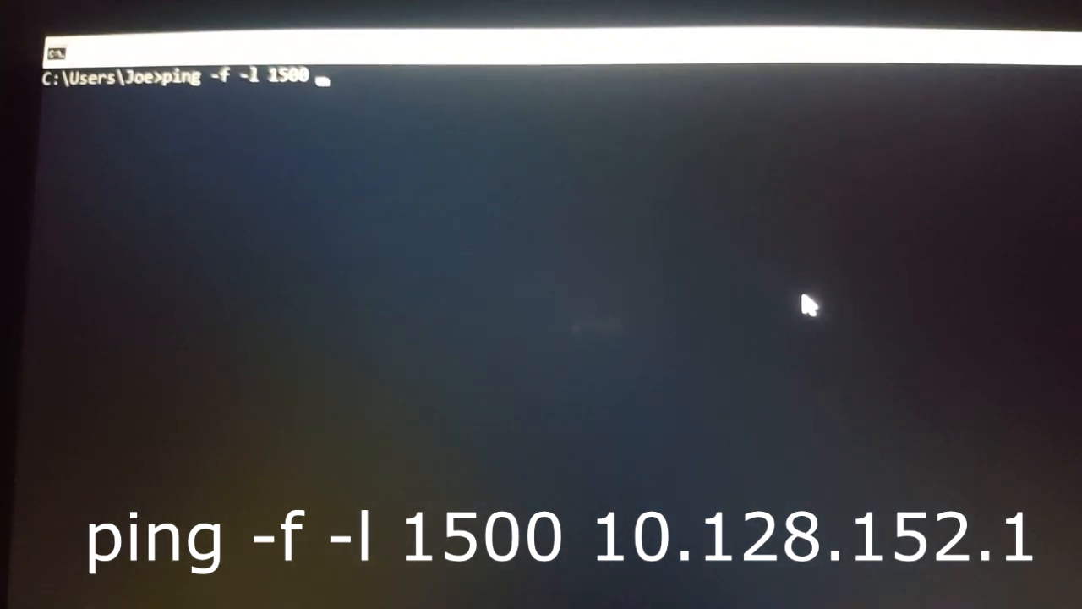
text(10)
text(ping -f)
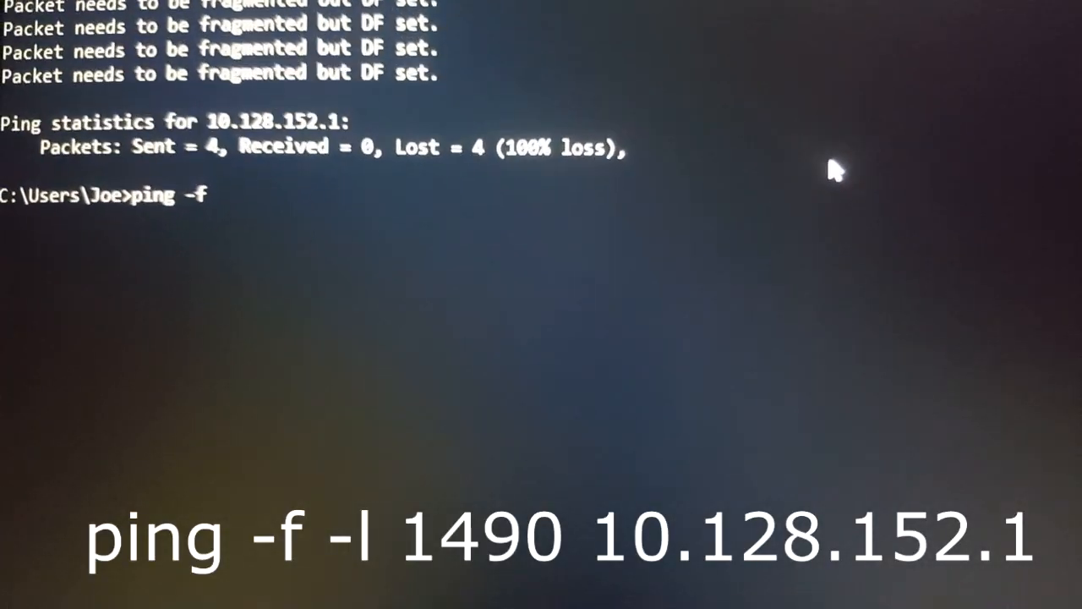
Step: Enter ping -f -l 1490 10.128.152.1 at the prompt without running it
text(-l 1490 10.128.152.1)
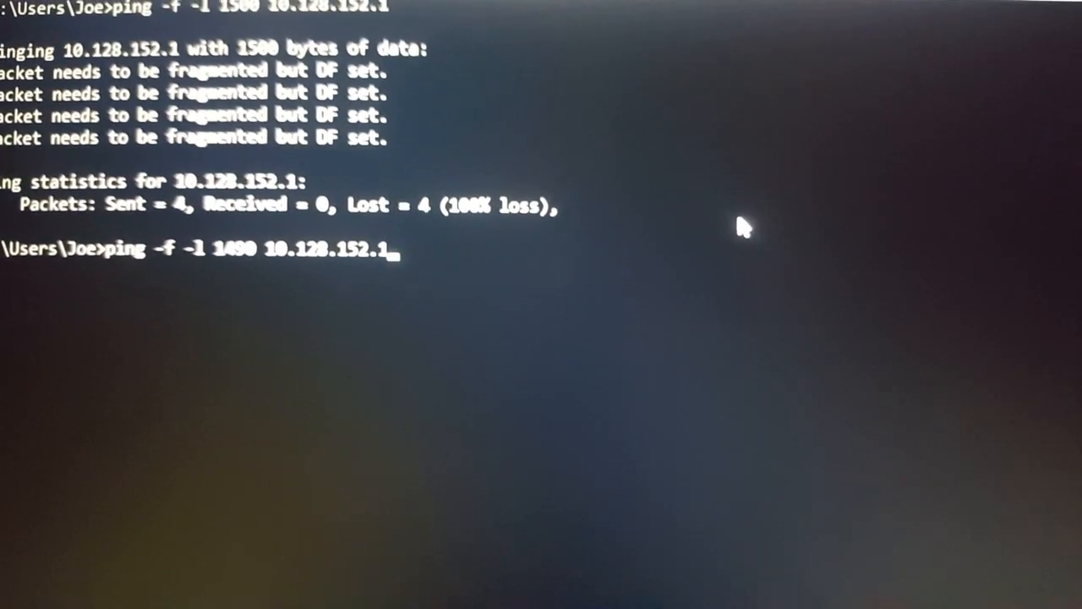
Step: Run the 1490-byte don't-fragment ping, which loses all four packets
key(Enter)
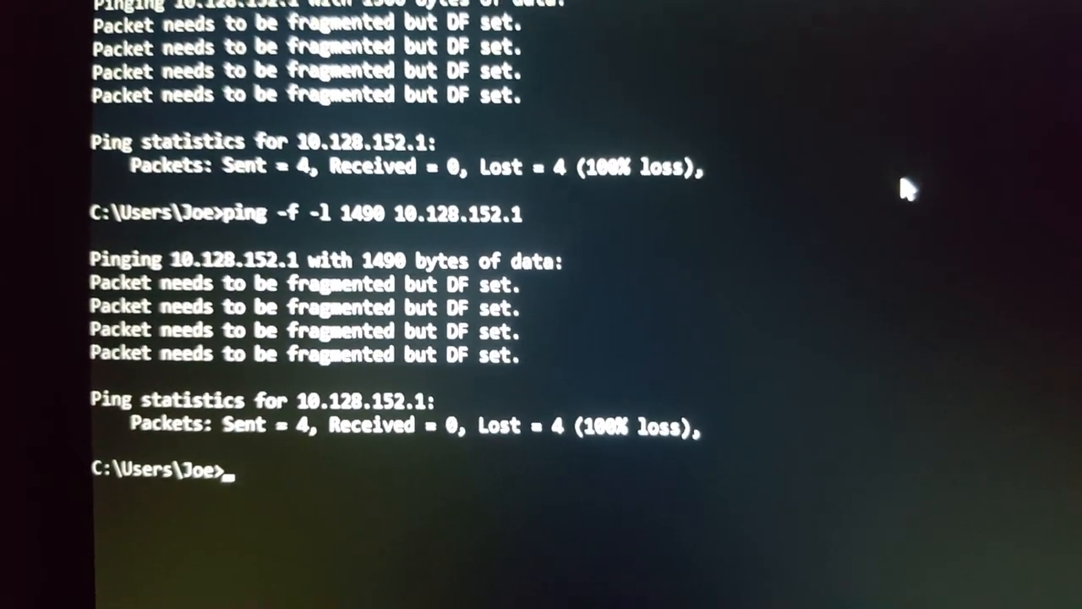
text(ping)
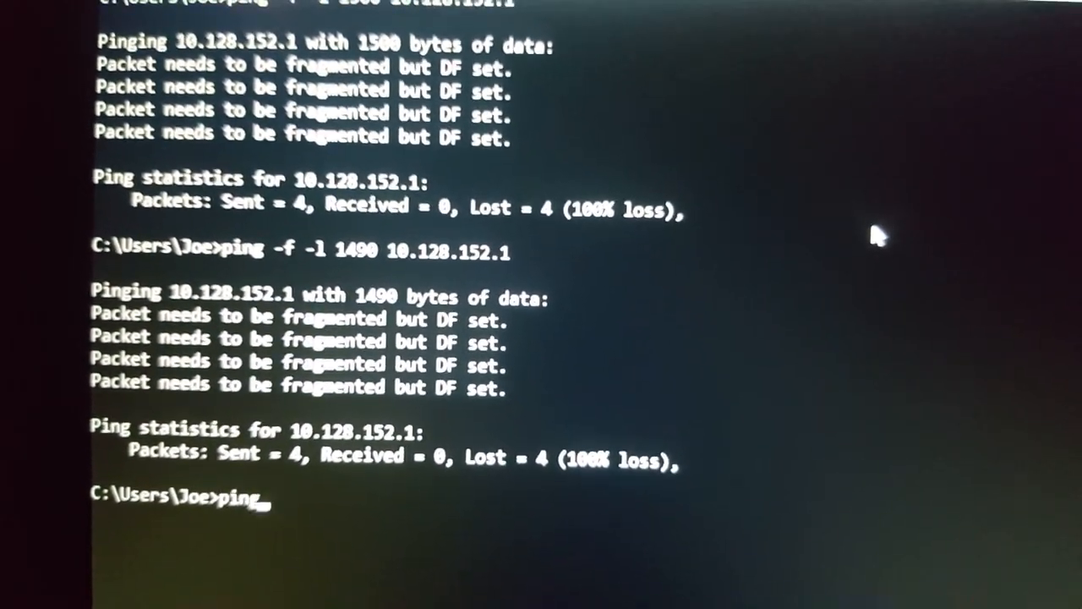